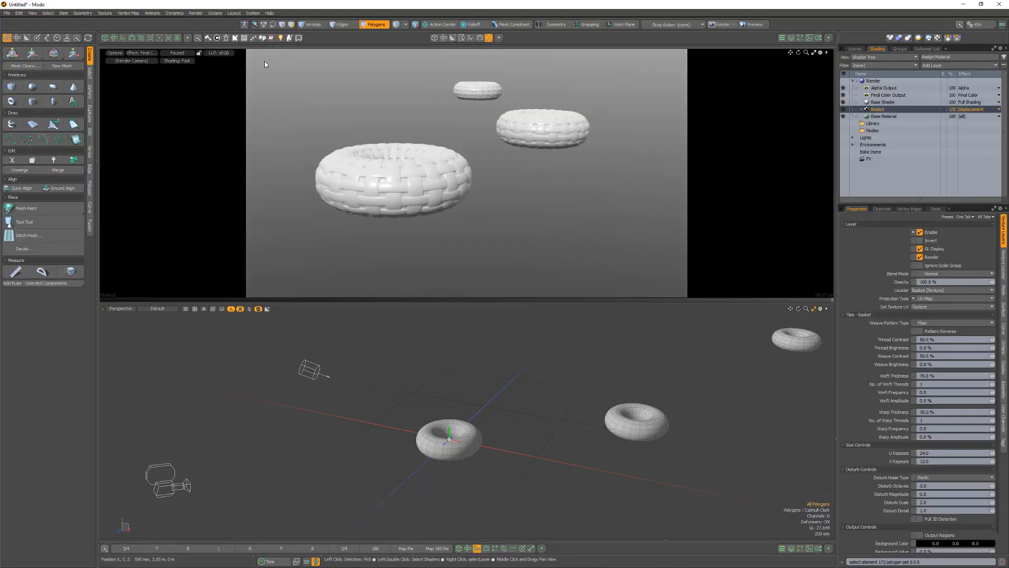
- Show the scene item list, where the Baked Geometry group sits with camera, texture group and light
left_click(196, 12)
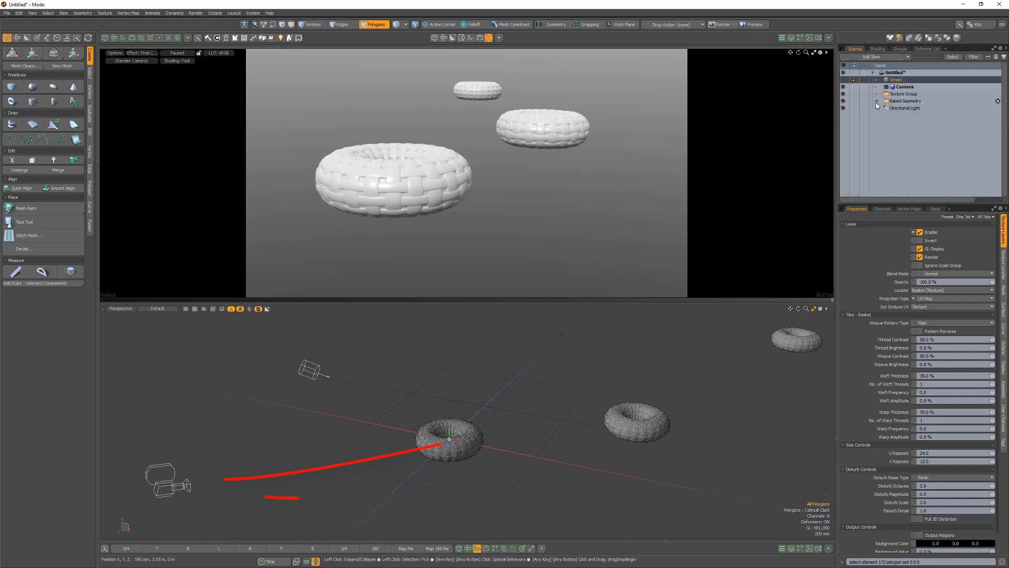
- Expand Baked Geometry to reveal the baked mesh and select the nearest torus, showing roughly 65,000 polygons
left_click(876, 101)
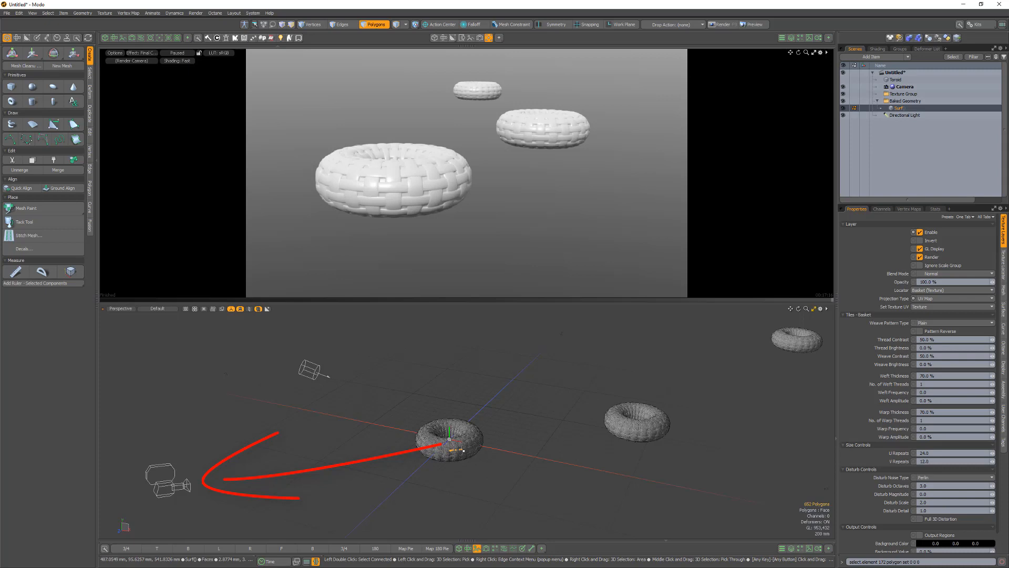
left_click(449, 439)
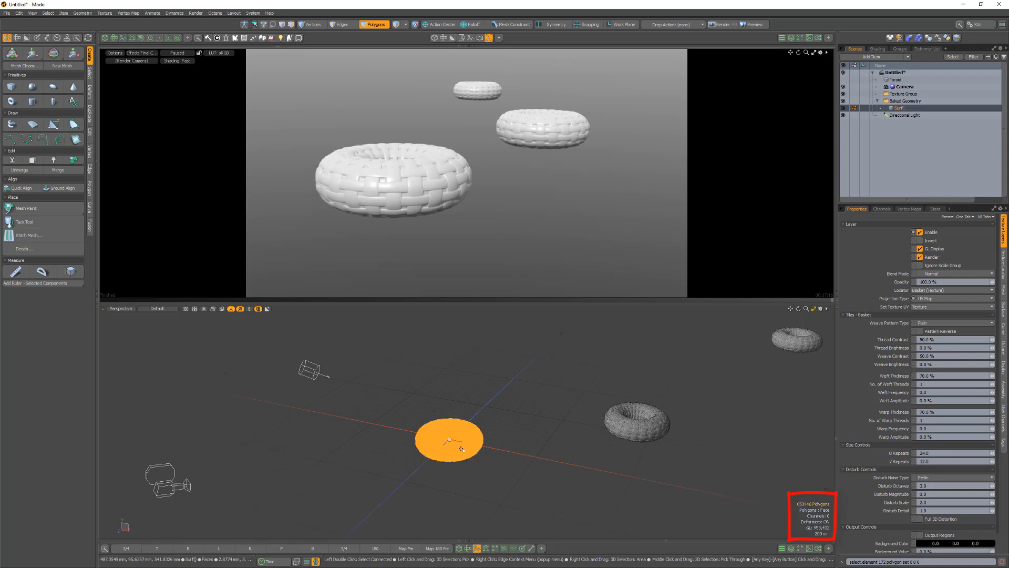